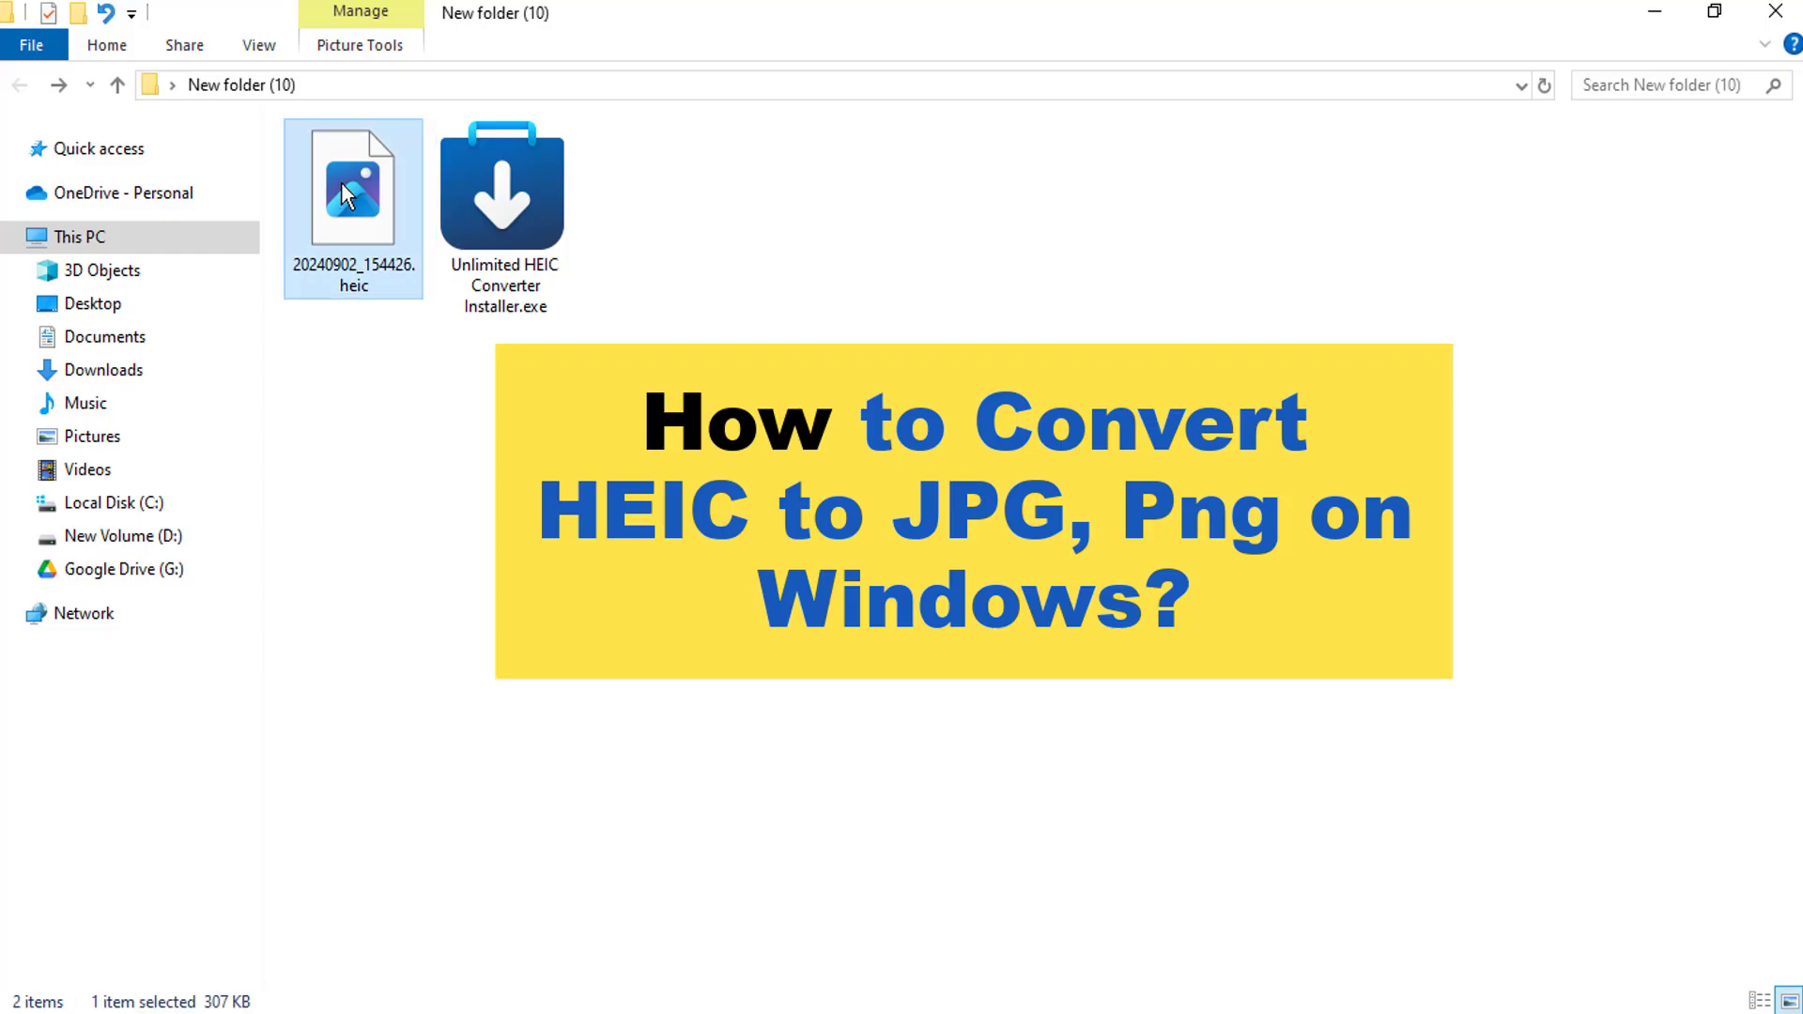
mouse_move(310, 218)
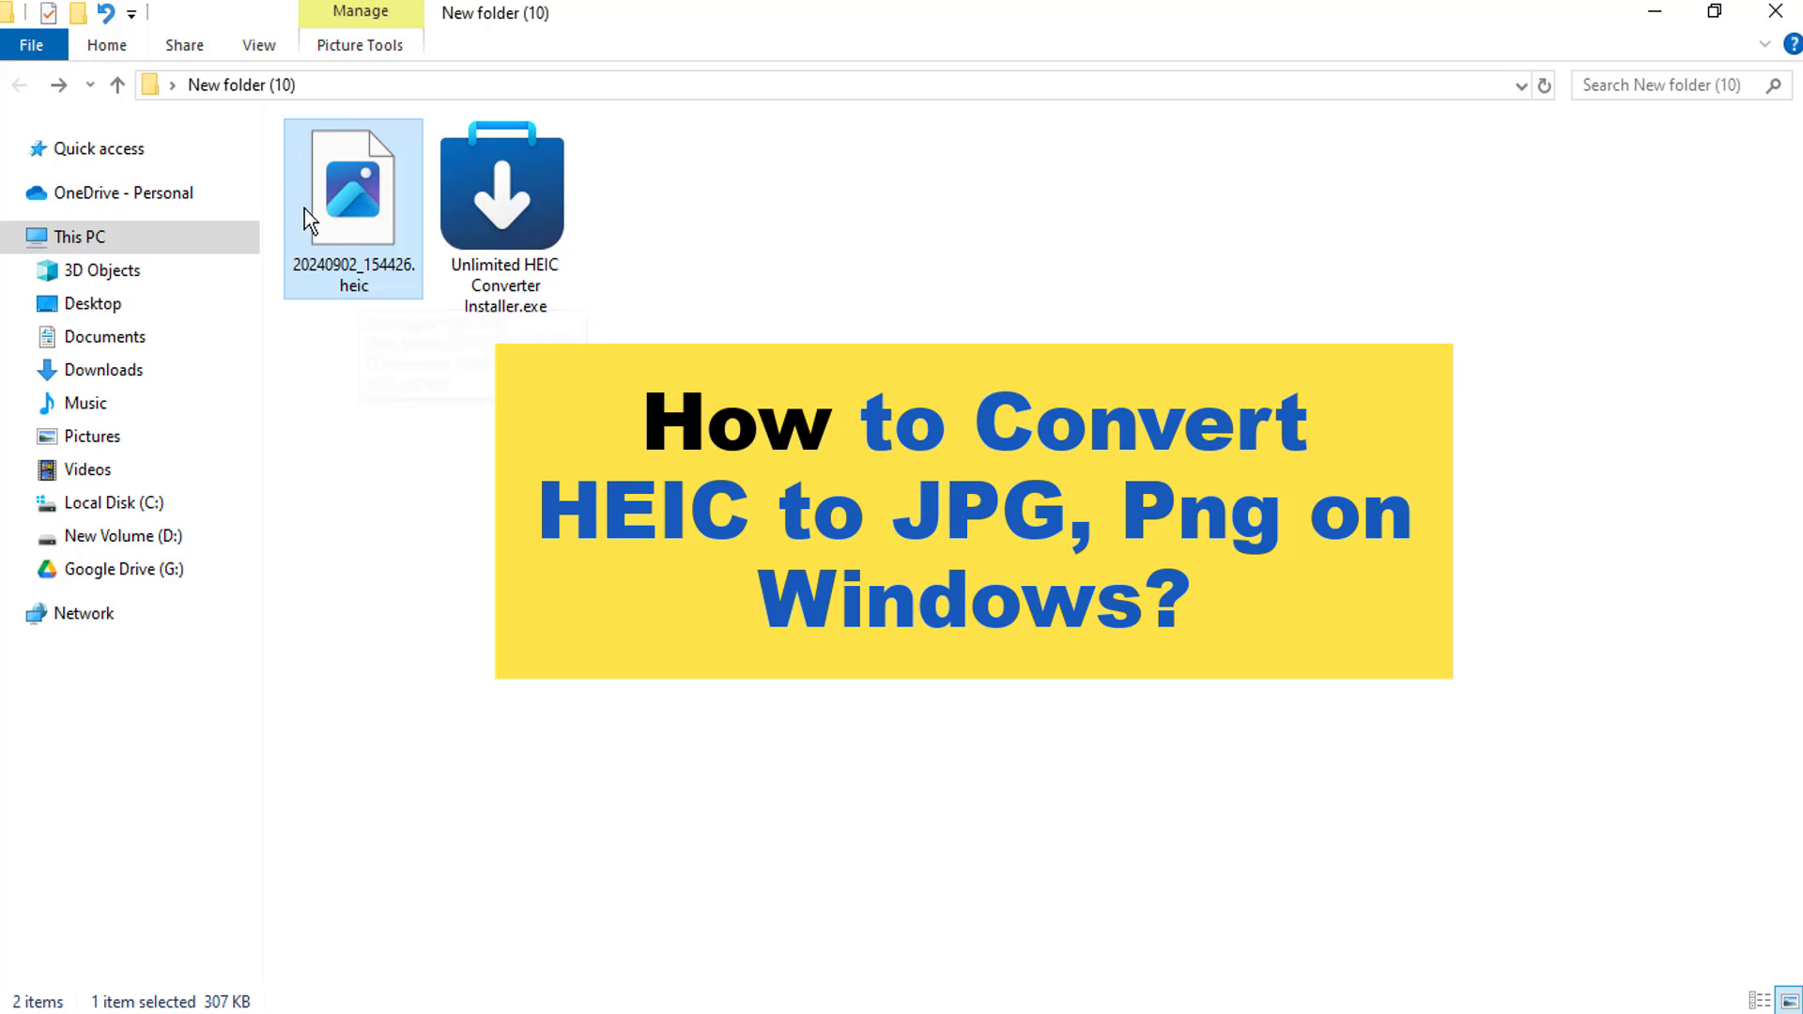
mouse_move(311, 211)
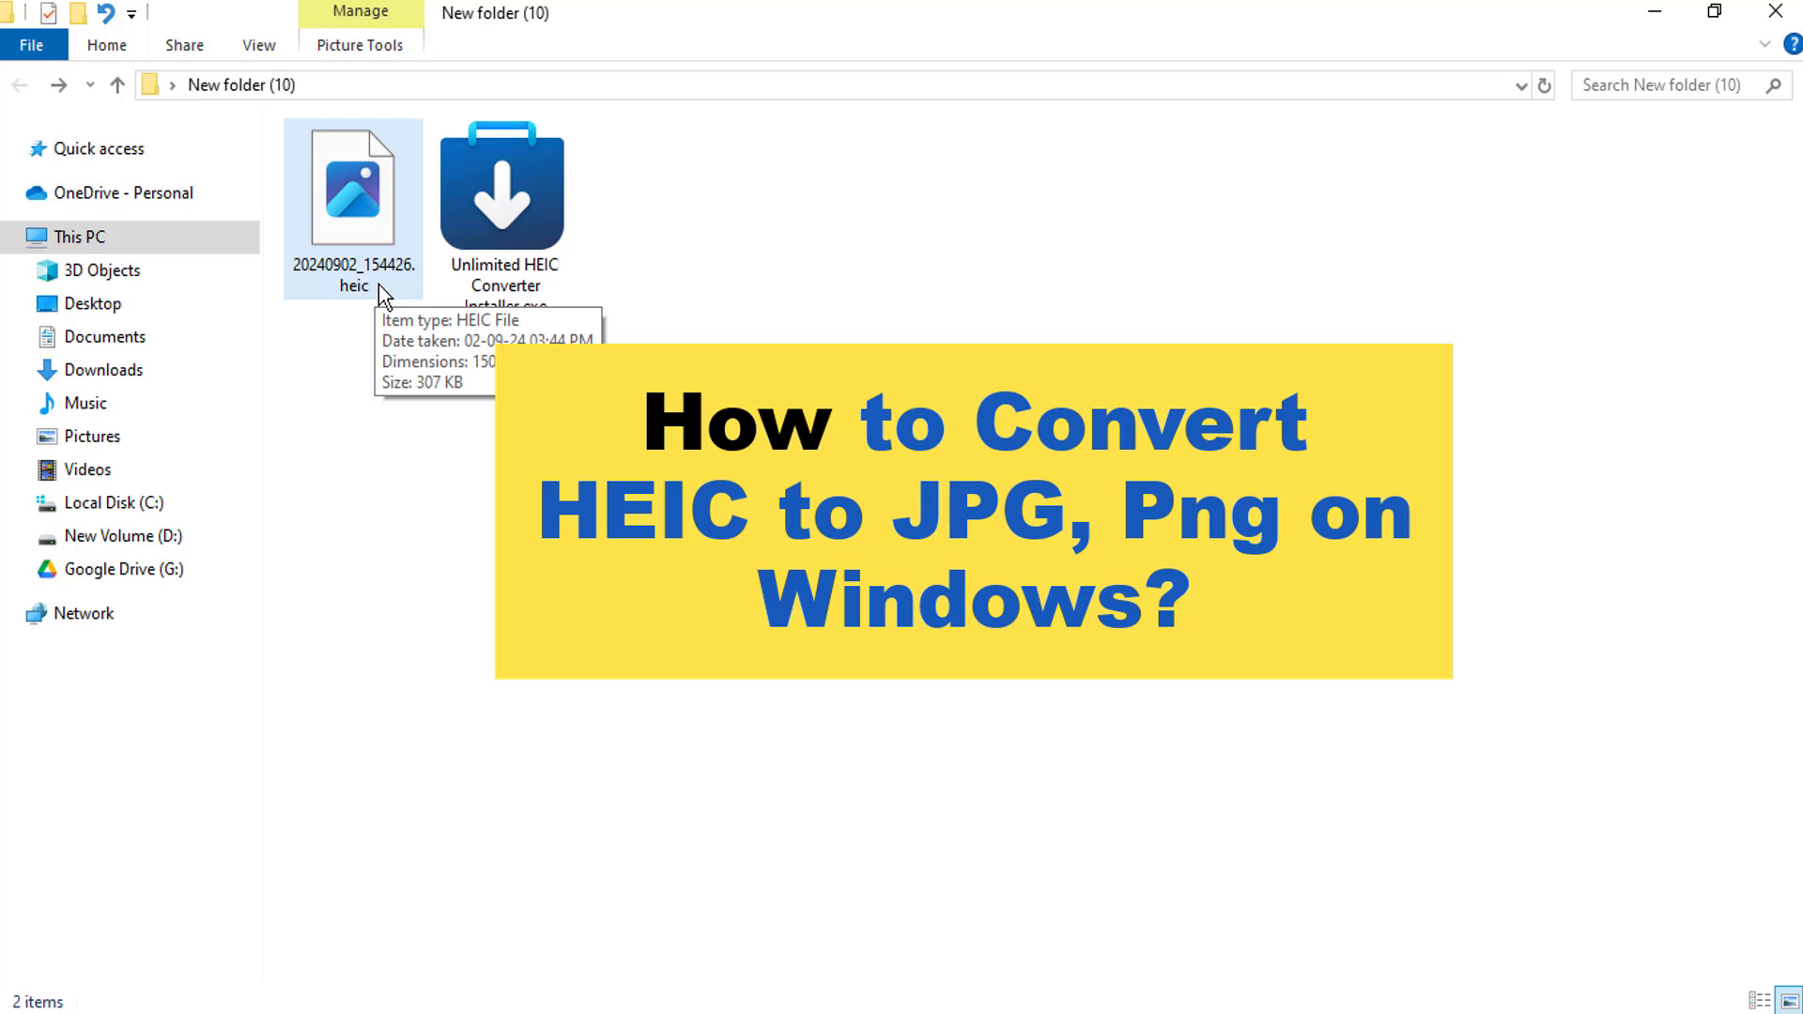
Launch Unlimited HEIC Converter from its installer in File Explorer
click(503, 197)
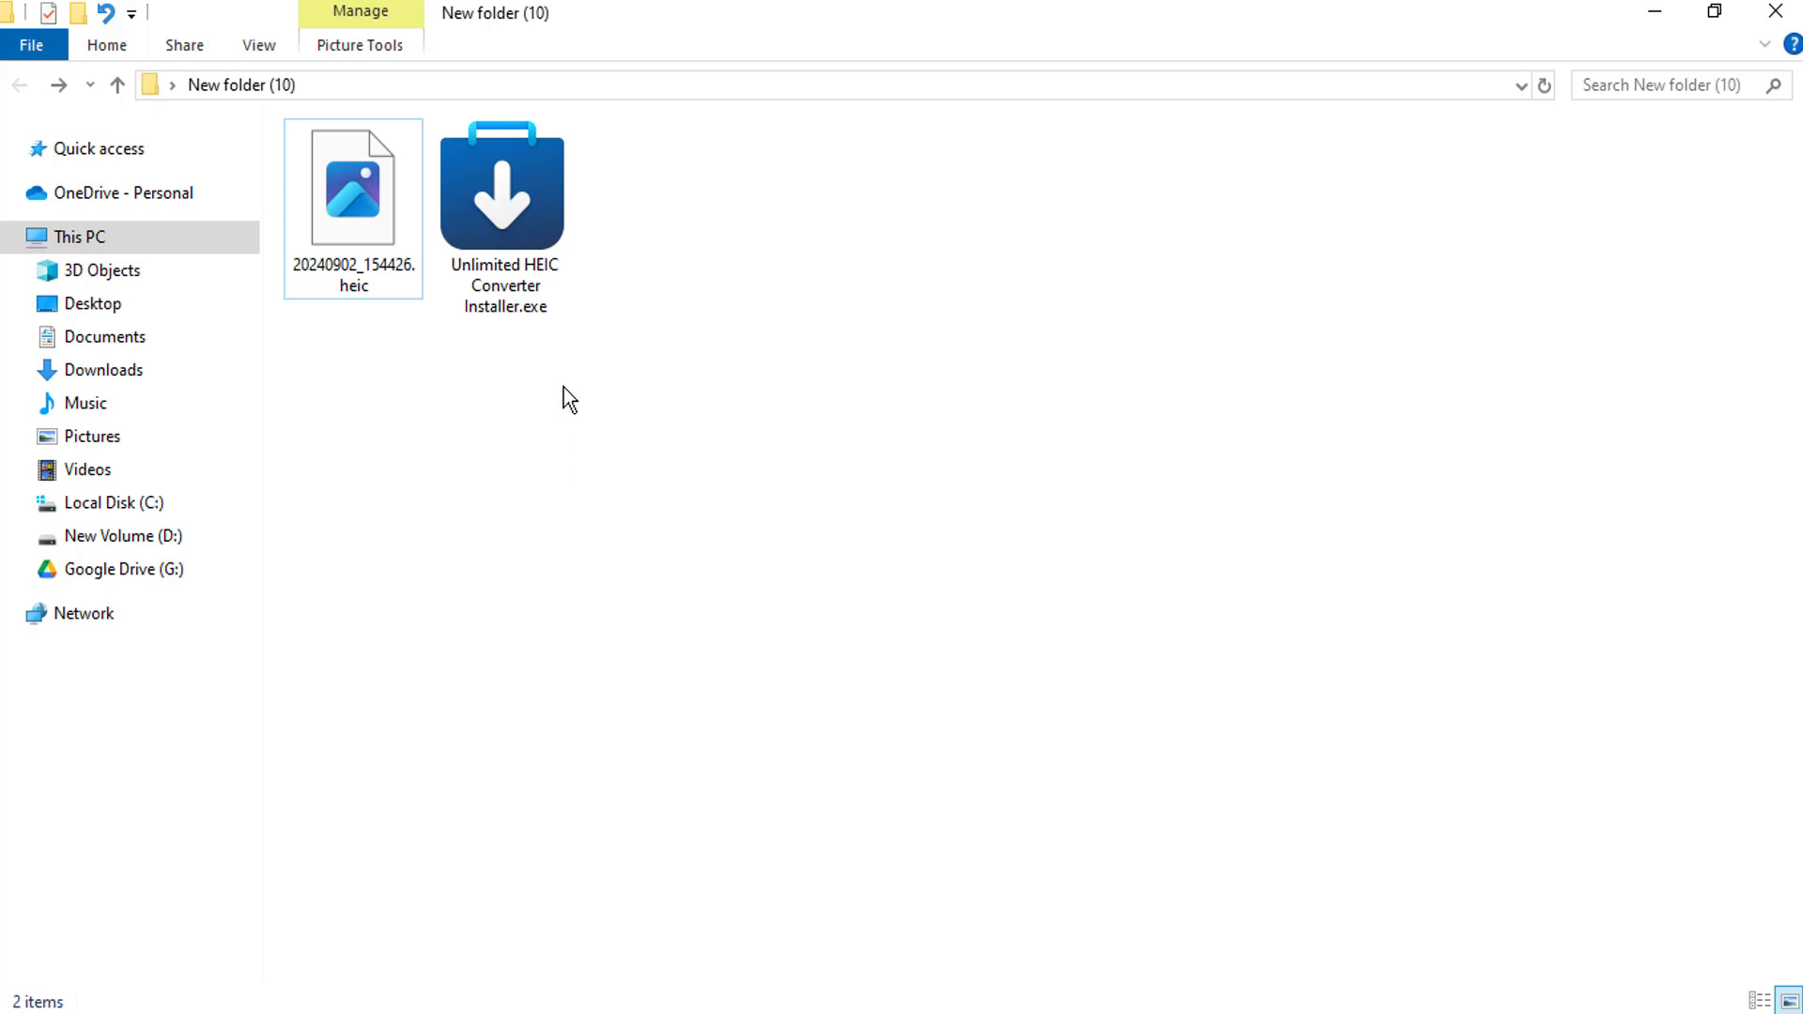
click(504, 188)
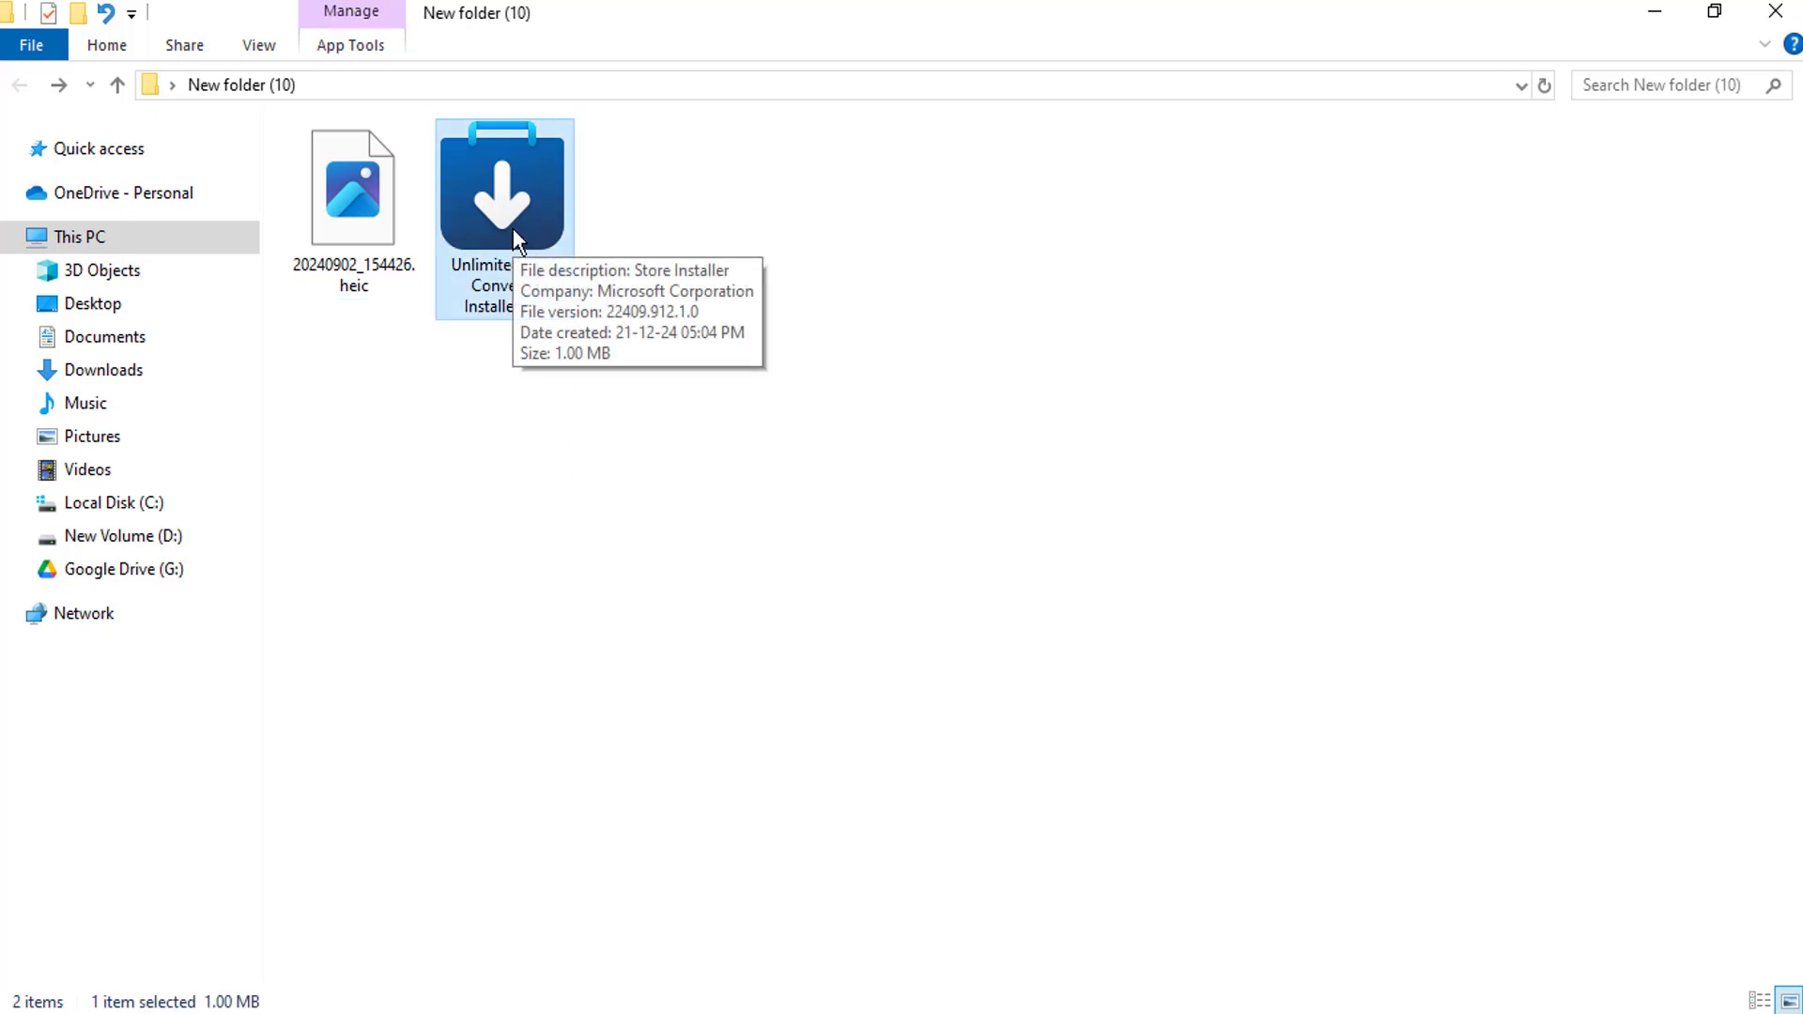
double_click(499, 188)
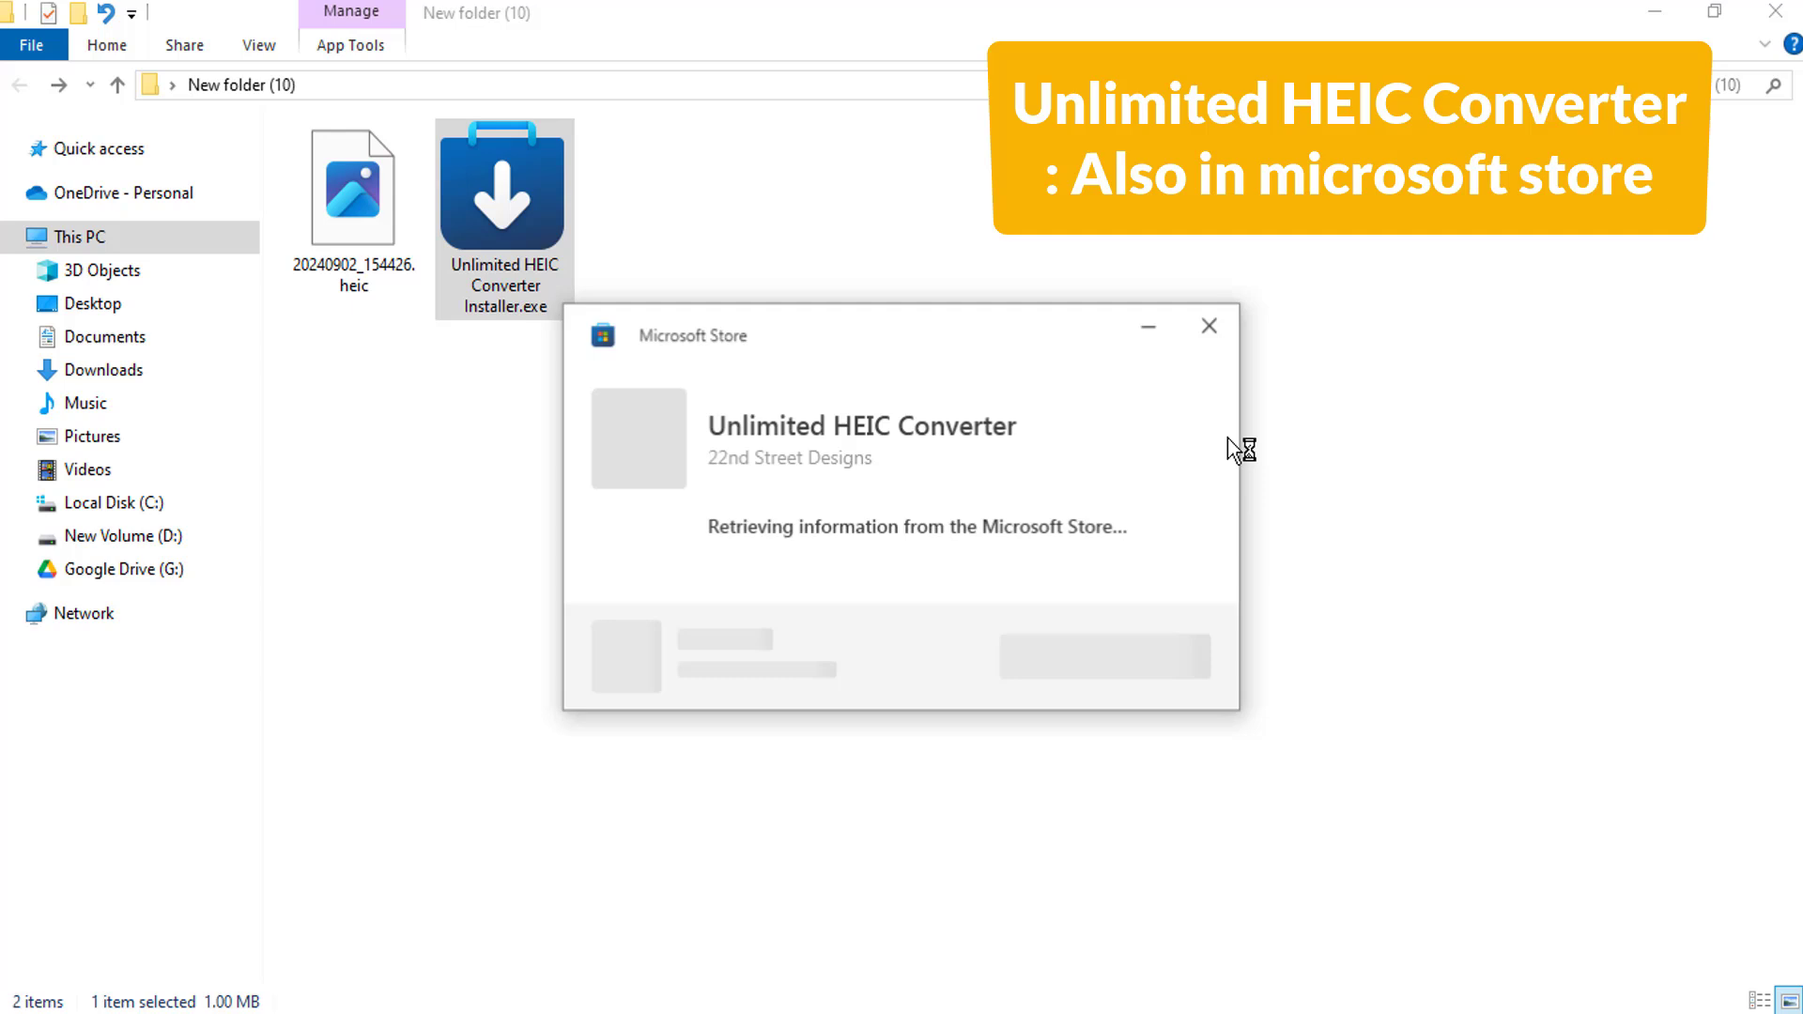
mouse_move(894, 582)
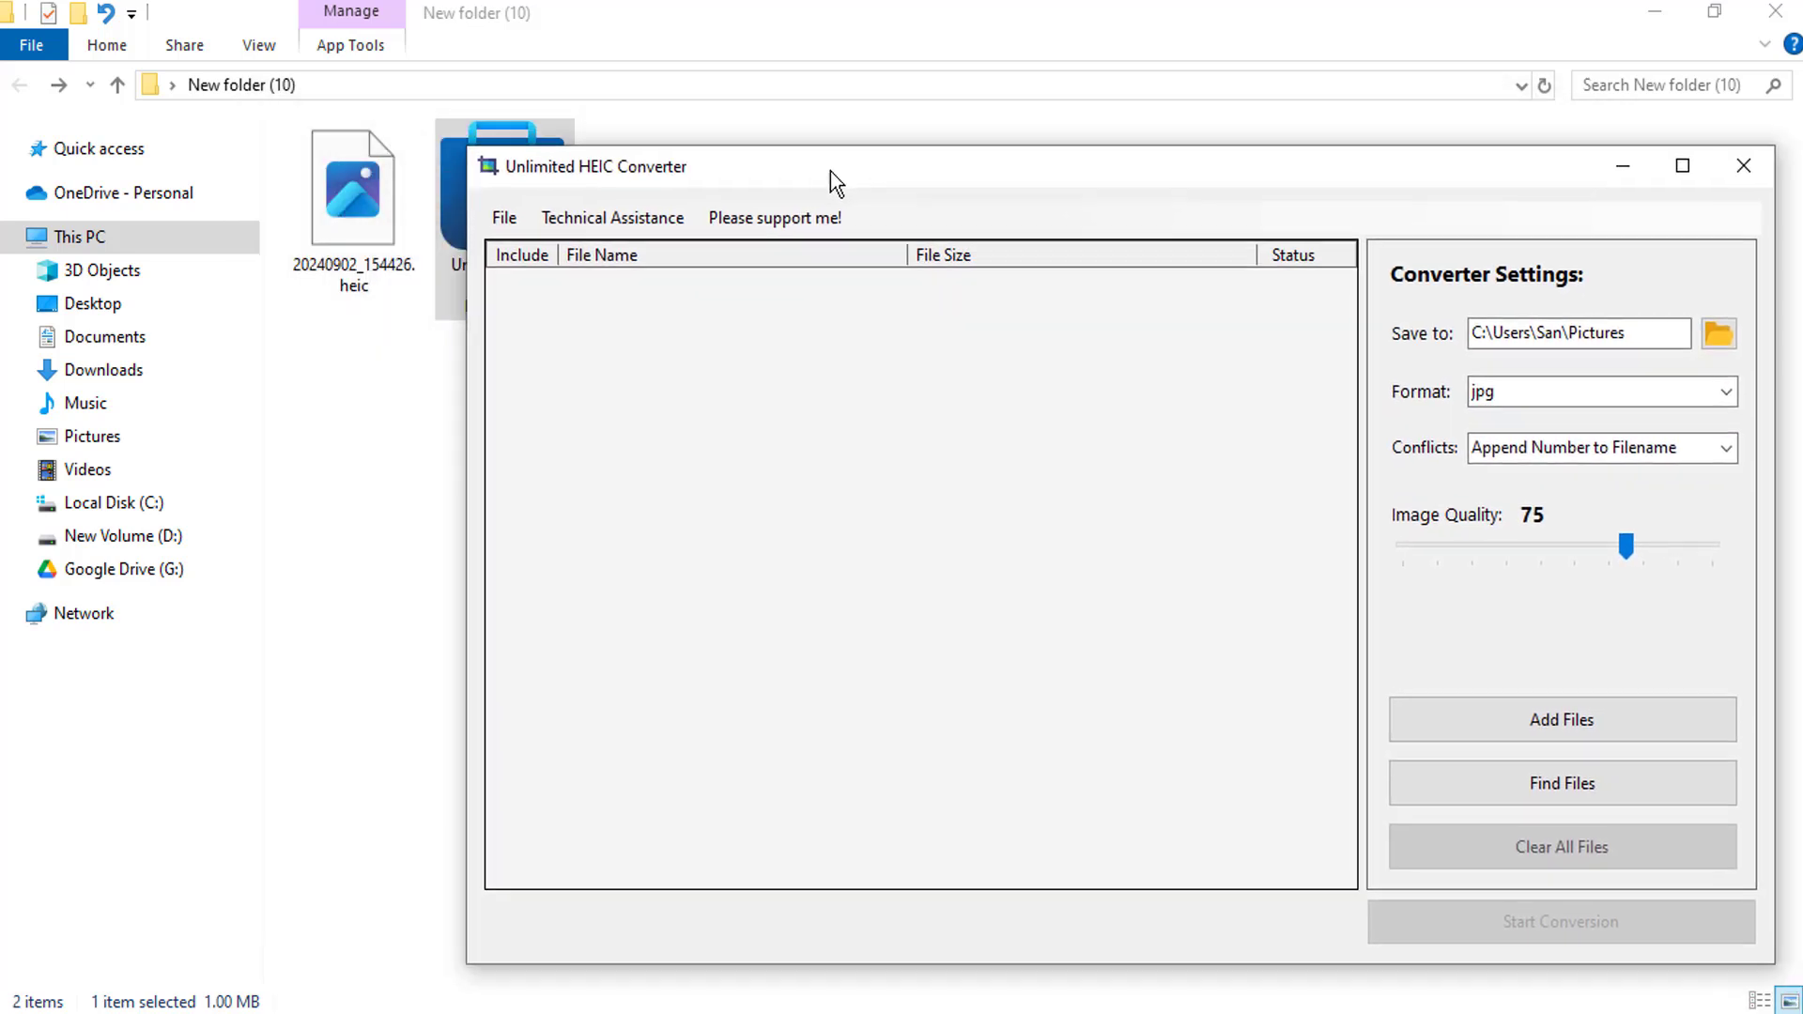
Add the .heic photo to the conversion list and keep jpg as the output format
click(1563, 720)
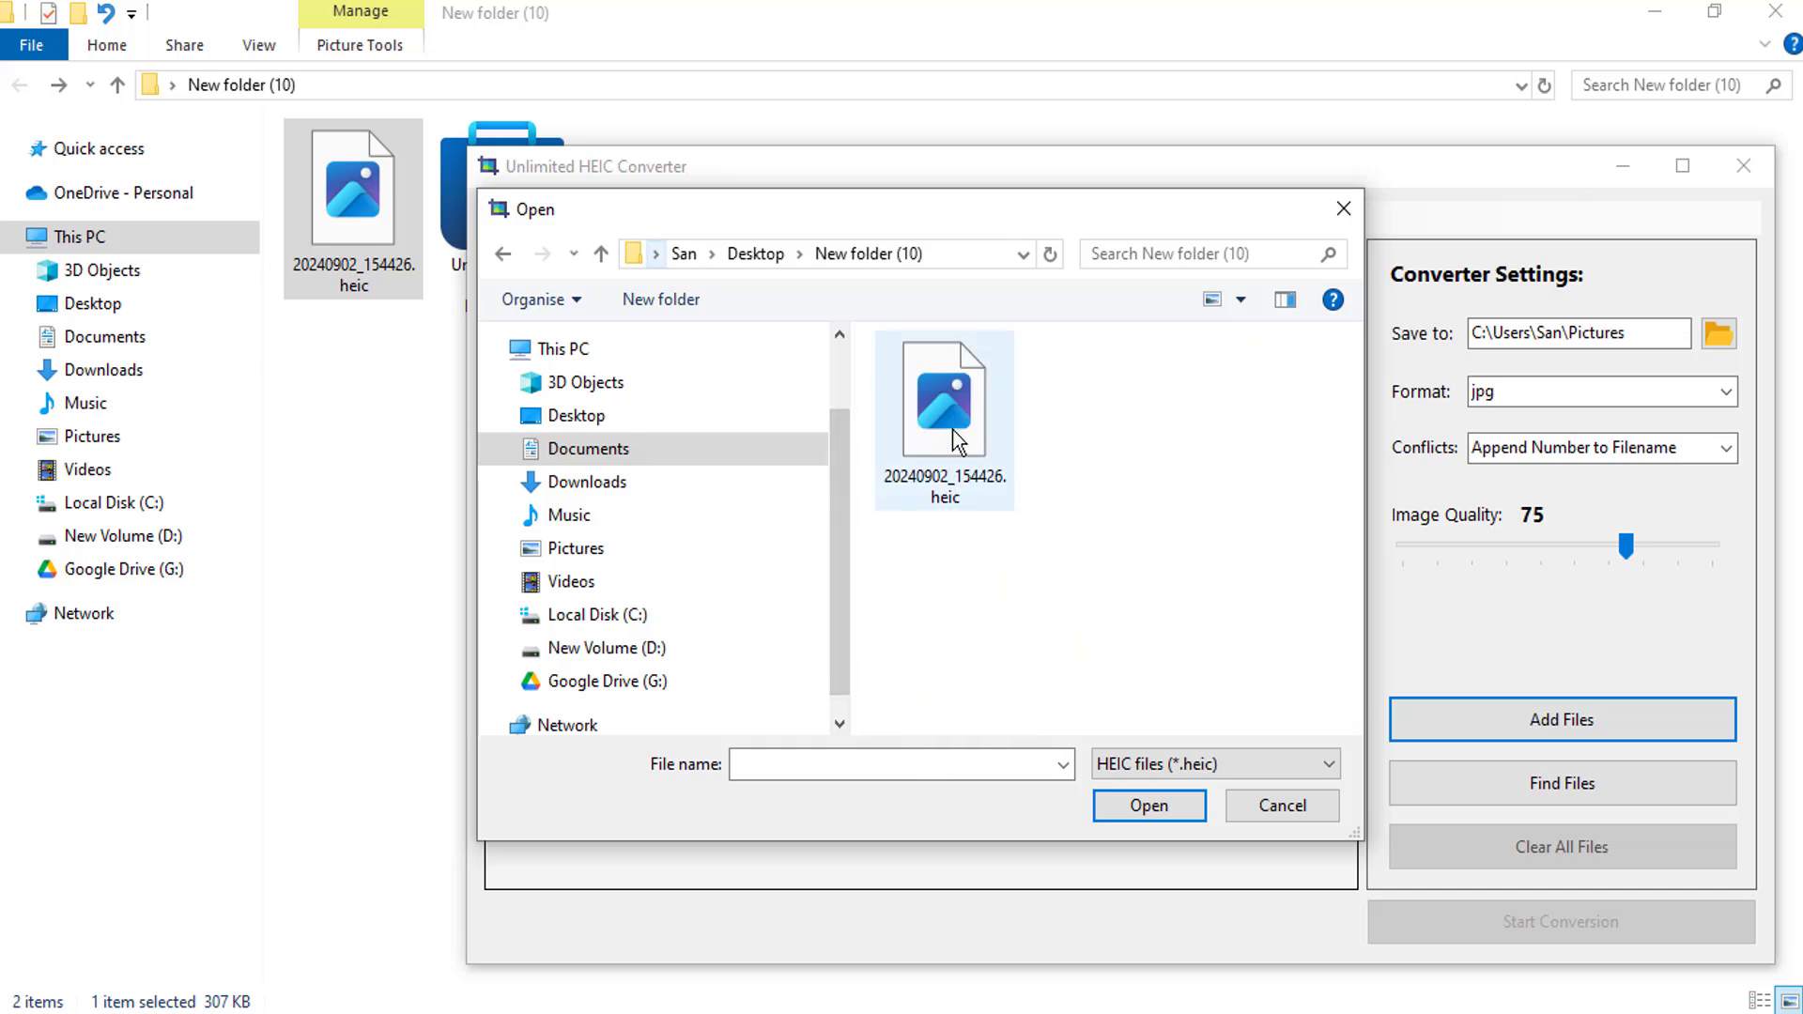
click(1149, 806)
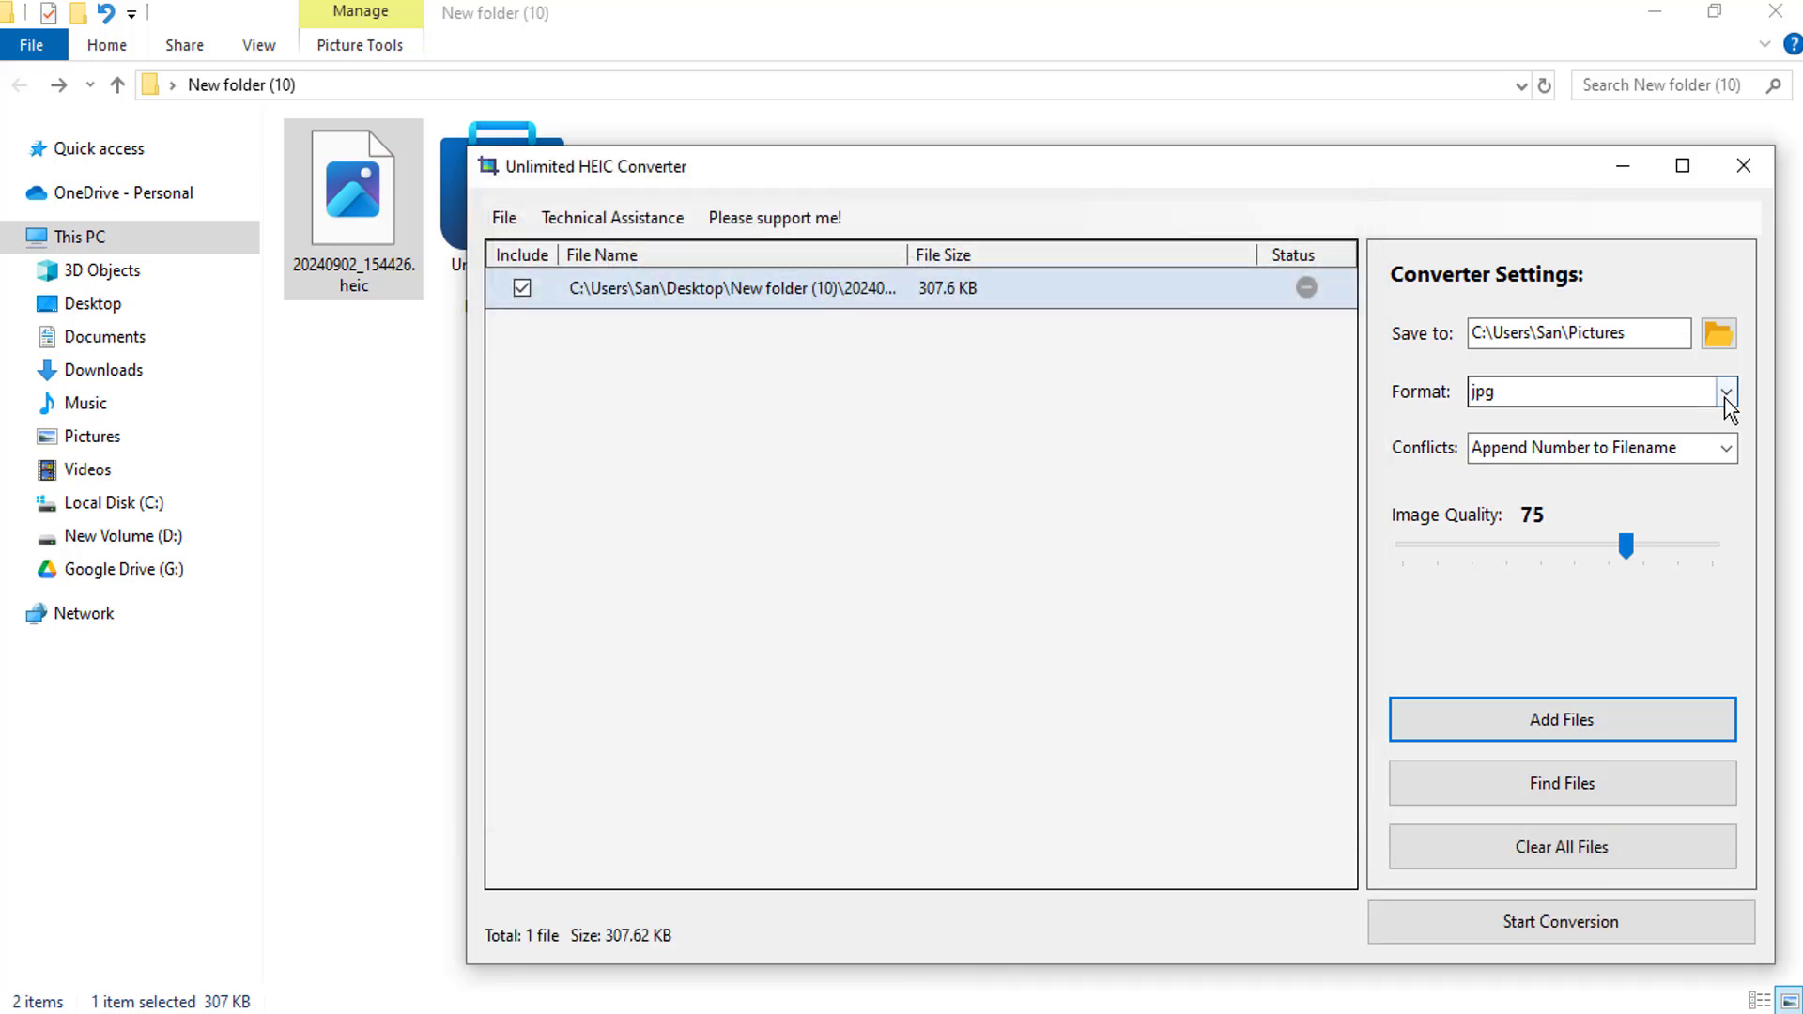
click(1724, 394)
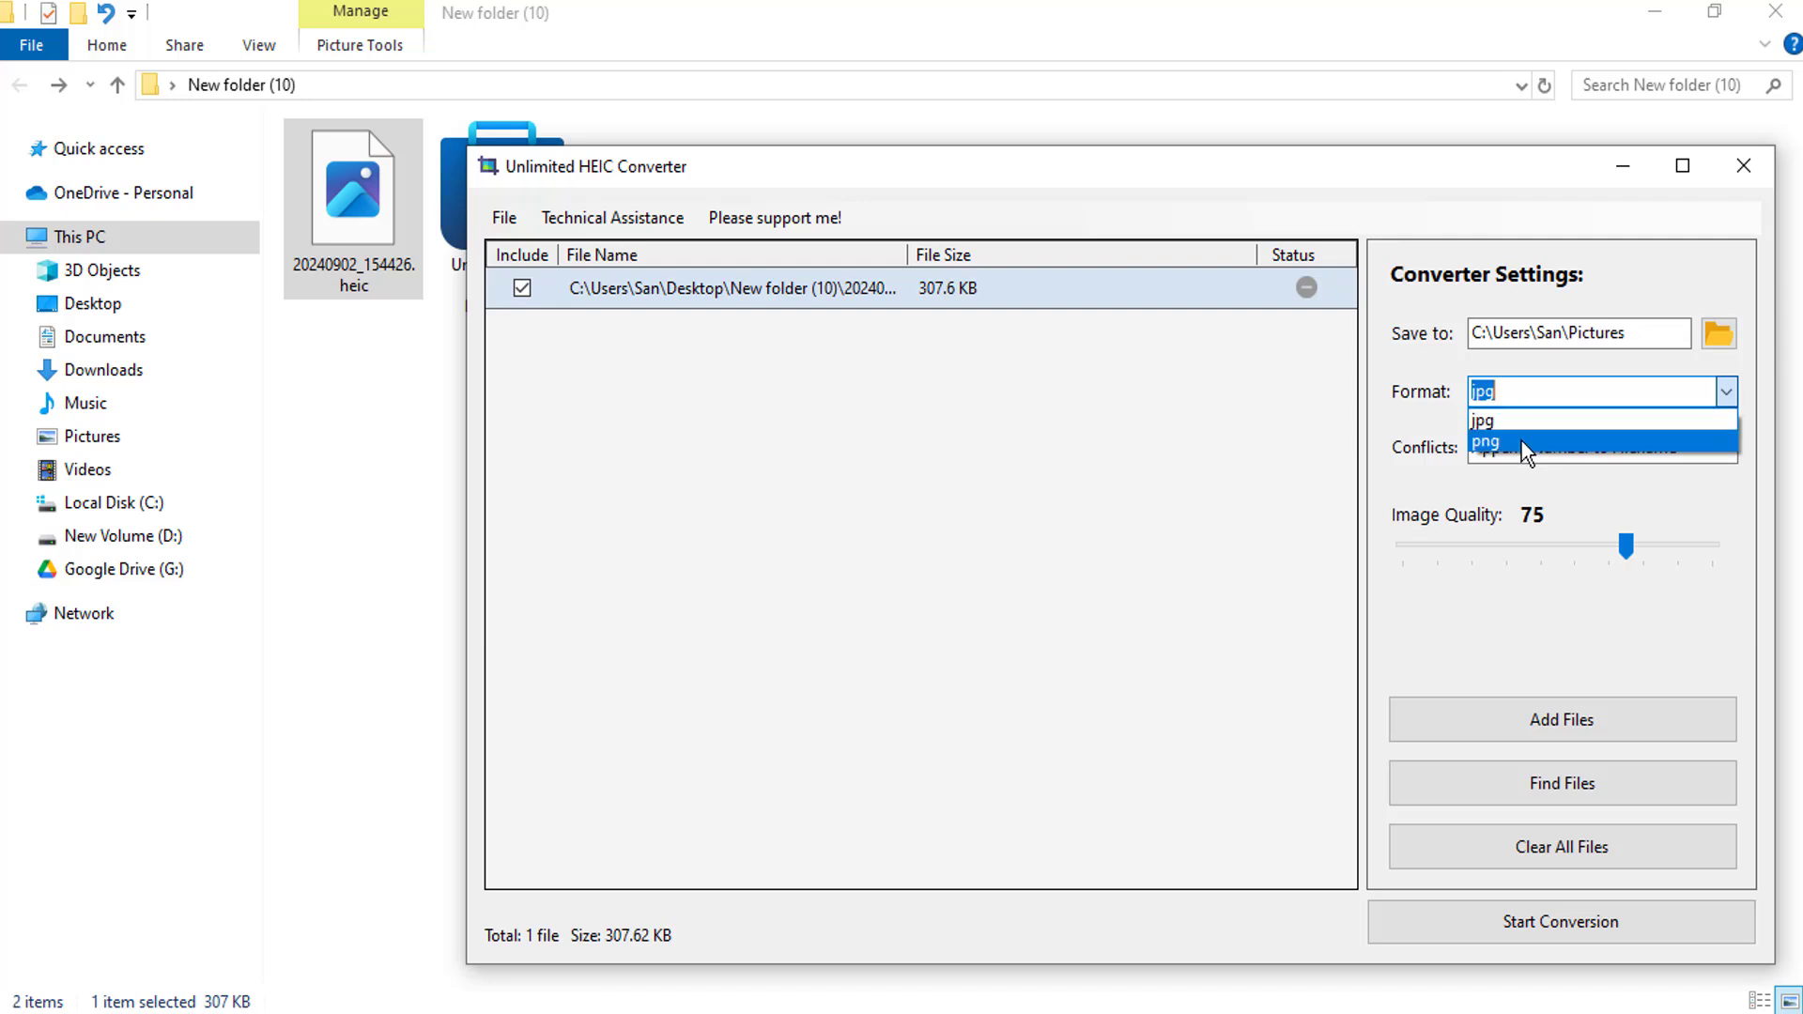
click(1482, 421)
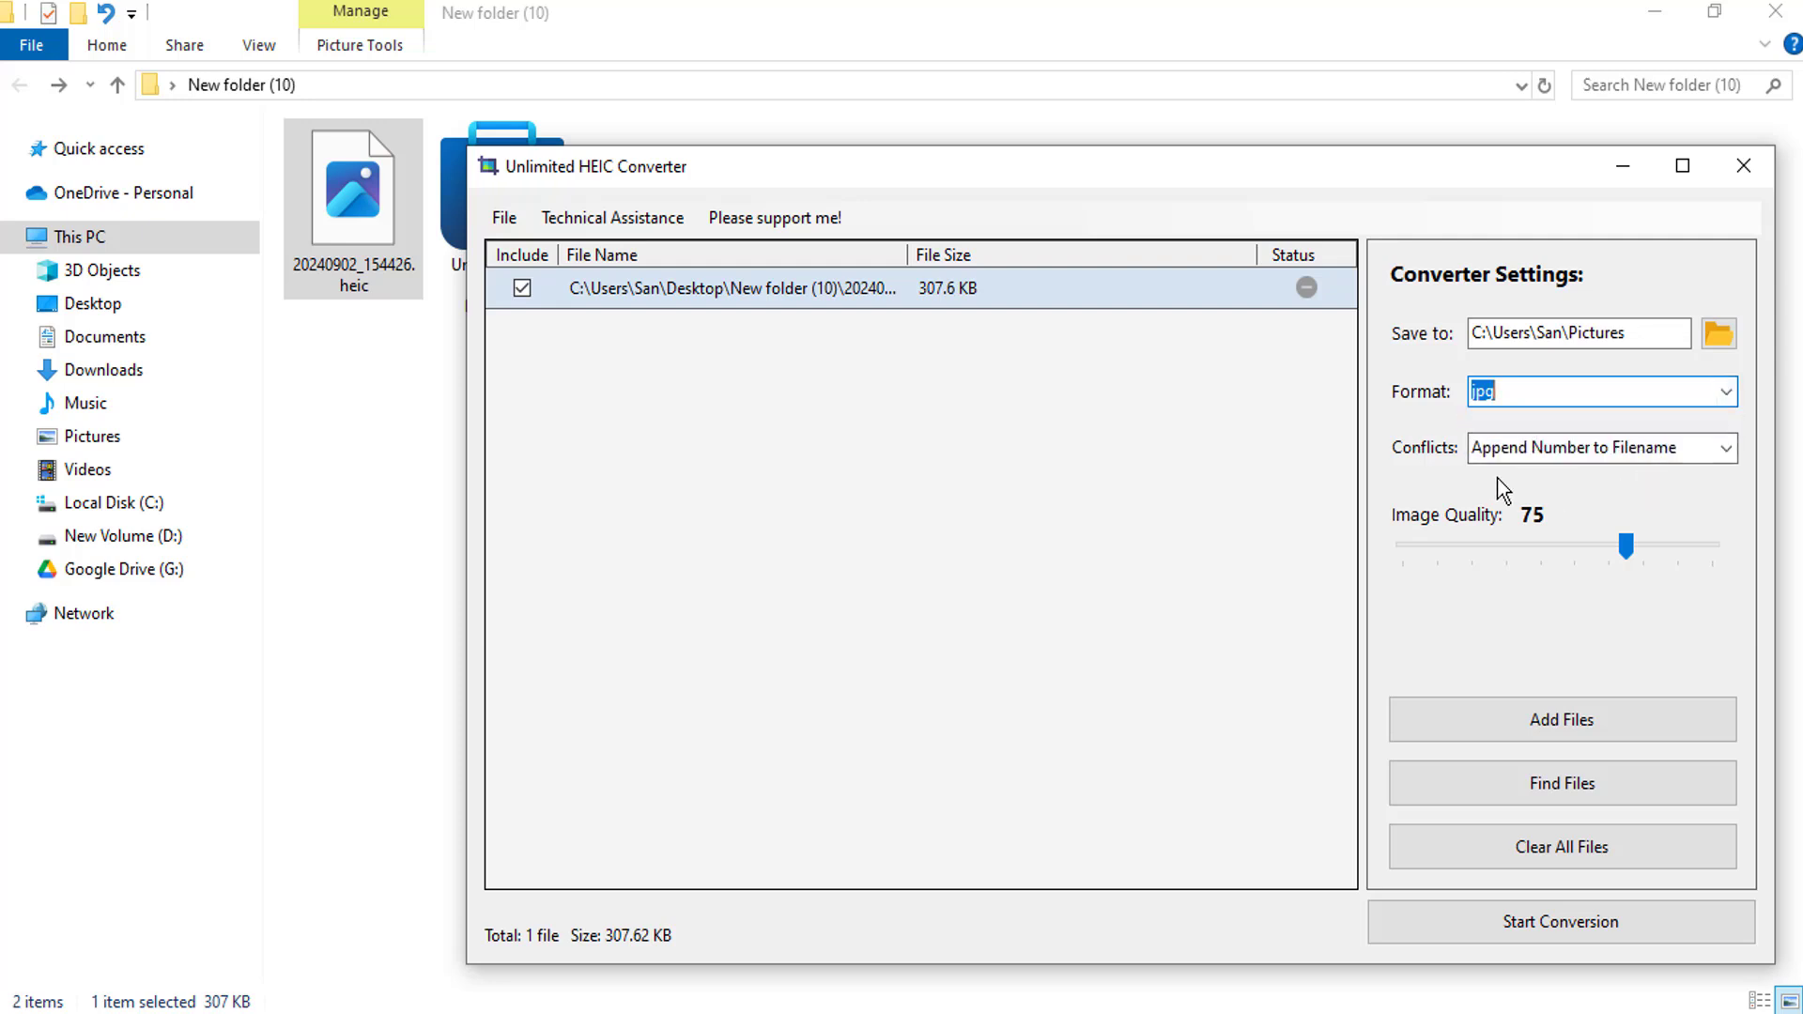
Convert the listed photo to JPG and dismiss the completion message
click(1558, 921)
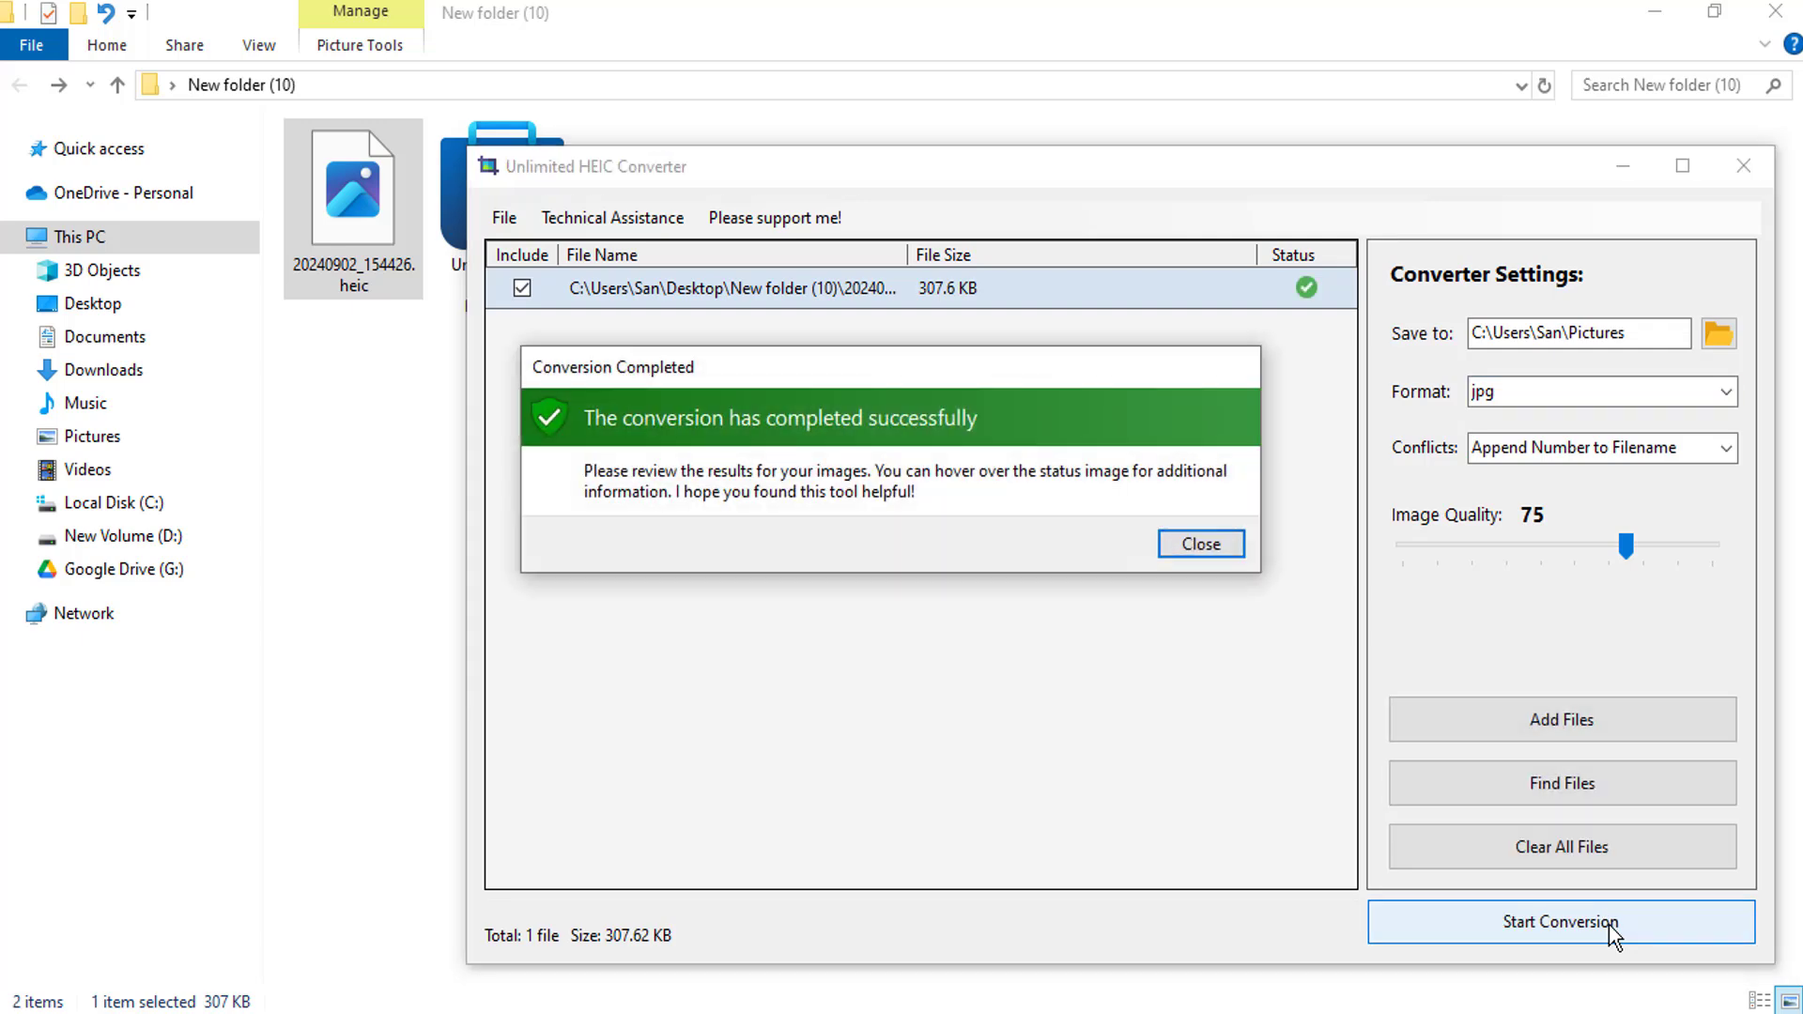
click(1202, 545)
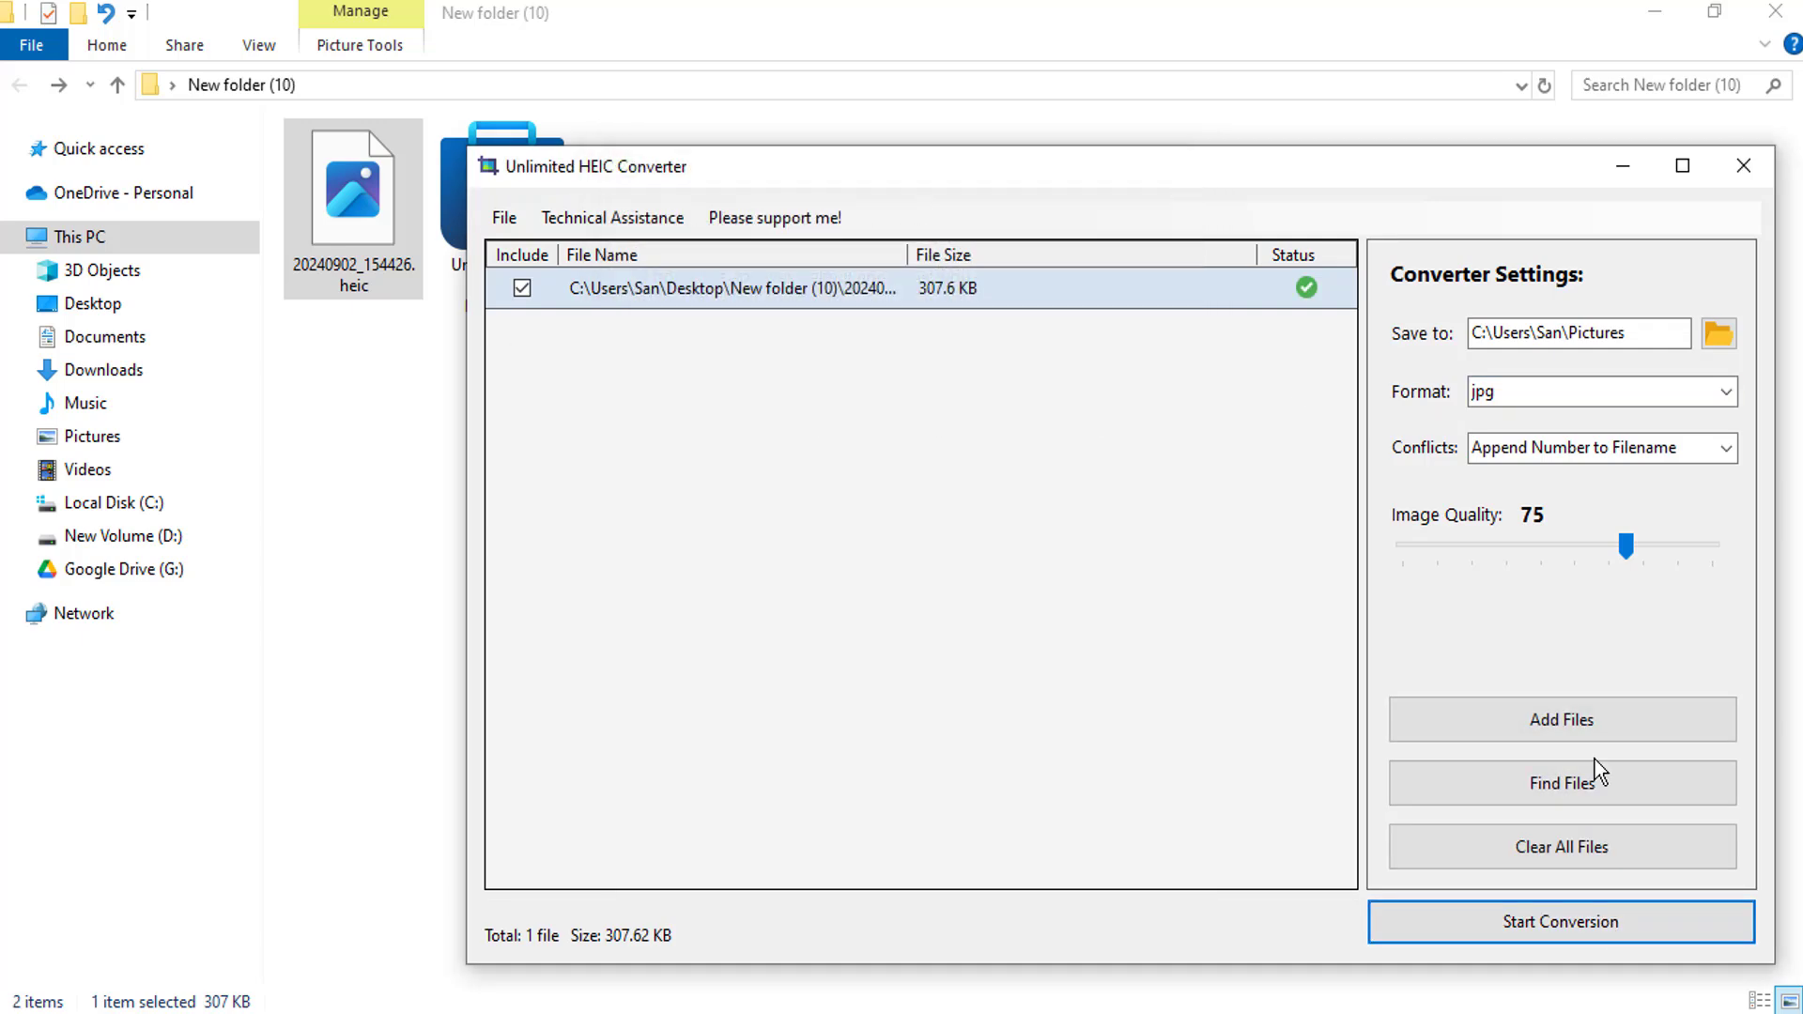